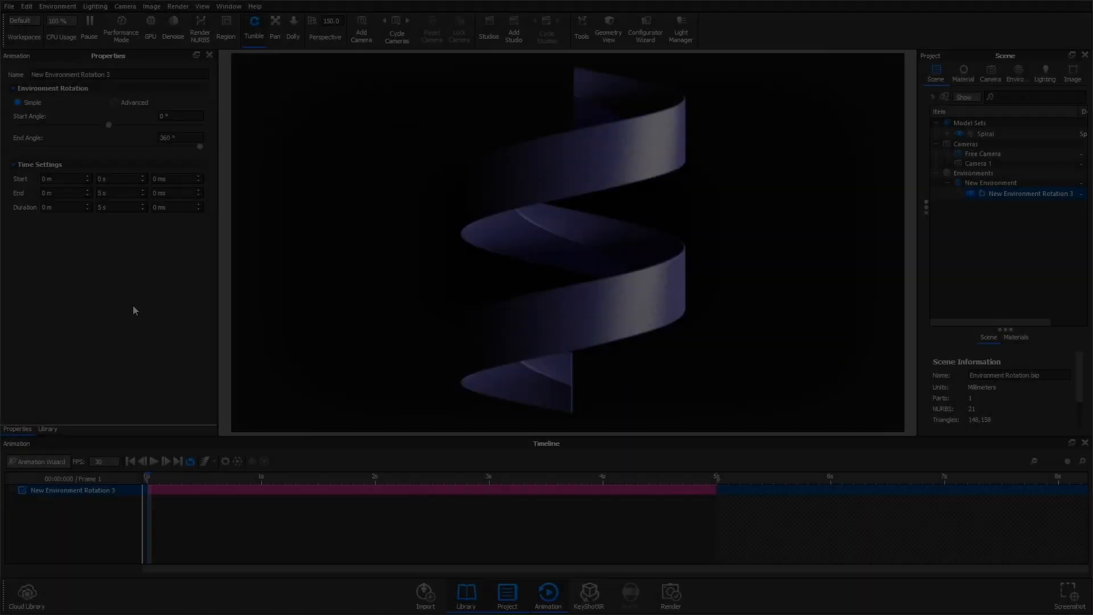
# Step: Play the animation briefly, then show the New Environment settings in the Project panel
pyautogui.click(152, 462)
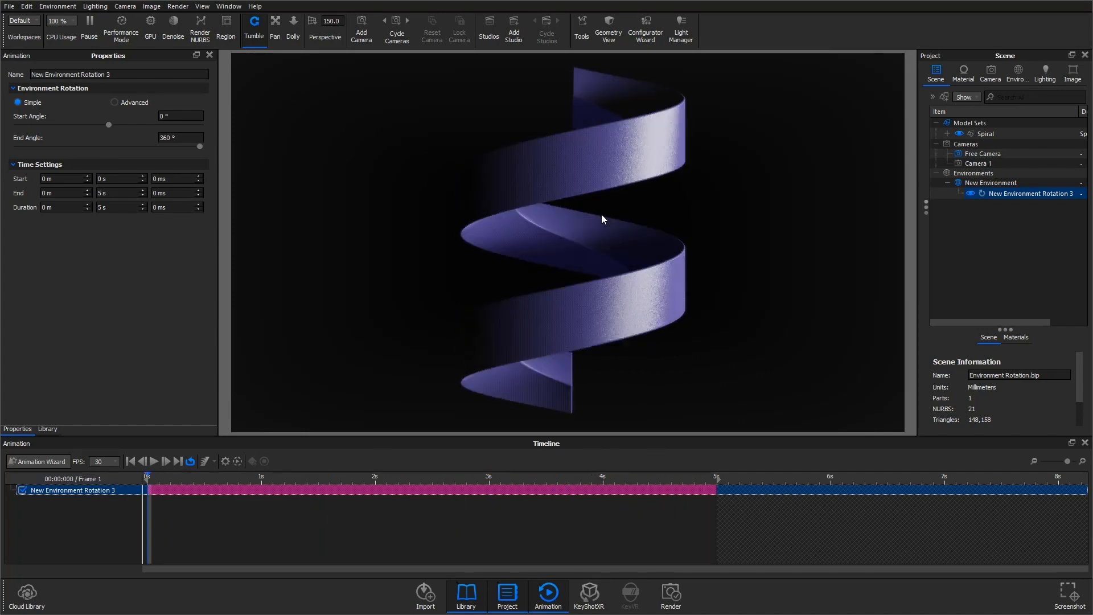
pyautogui.click(1017, 73)
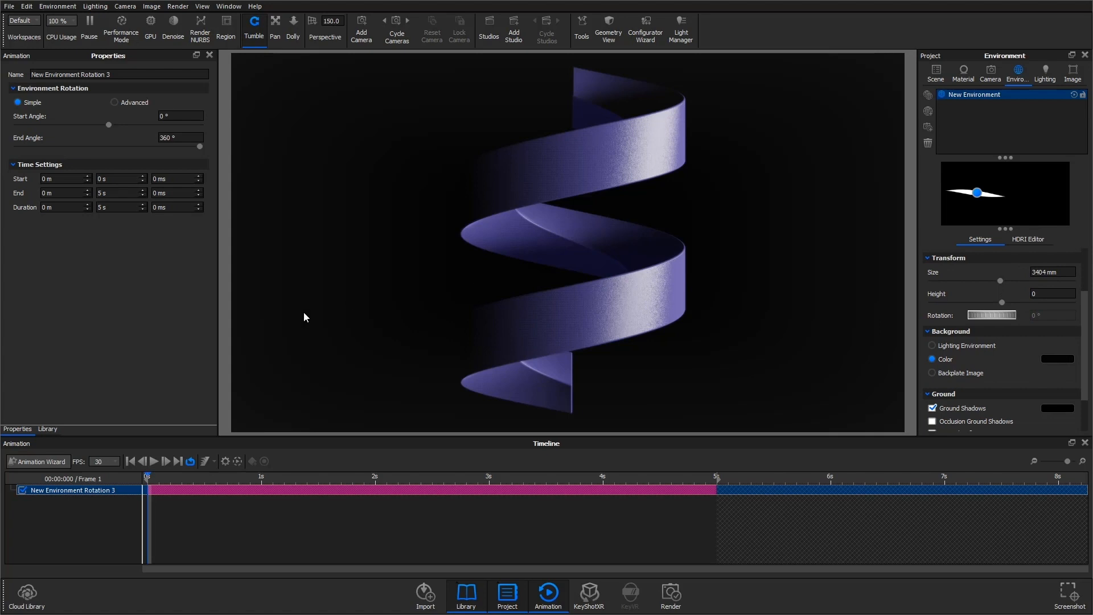
# Step: Browse the library, return to properties, and show New Environment's options in the scene tree
pyautogui.click(48, 428)
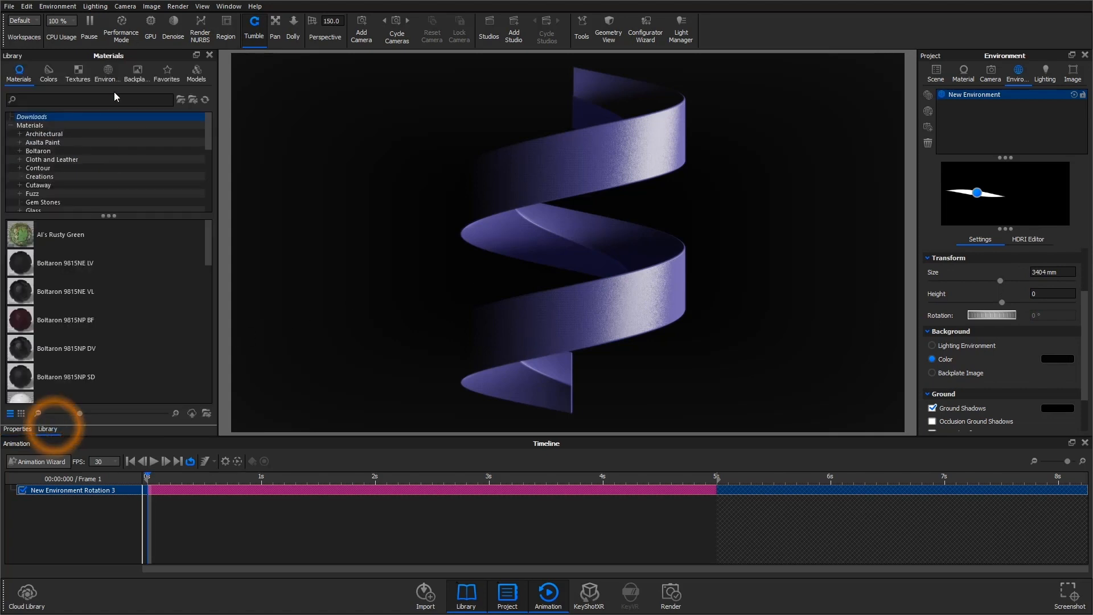
pyautogui.click(106, 73)
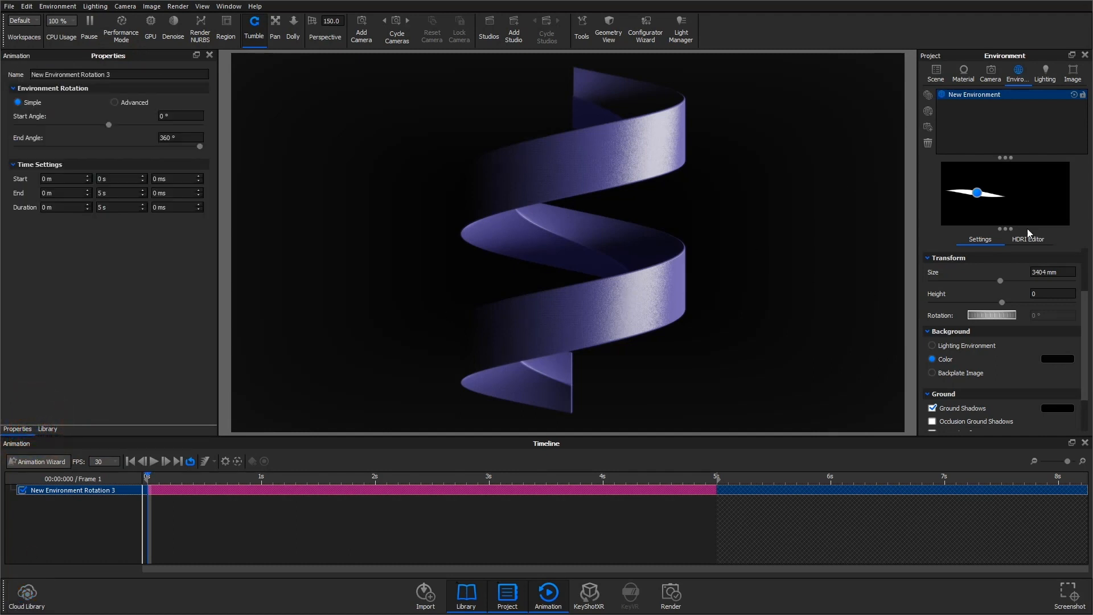
pyautogui.rightClick(976, 95)
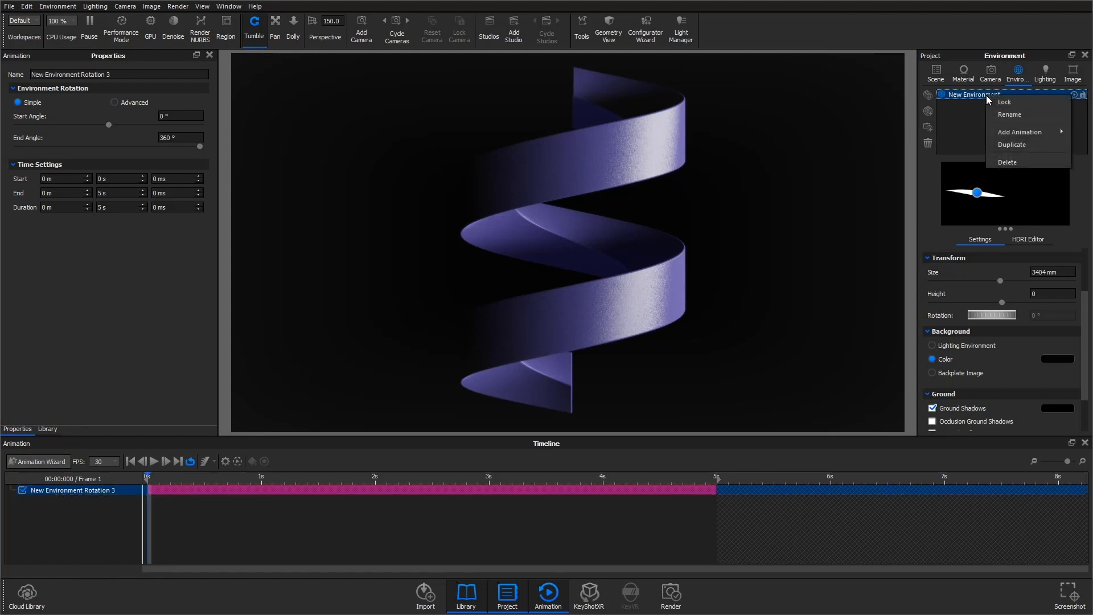
pyautogui.click(936, 72)
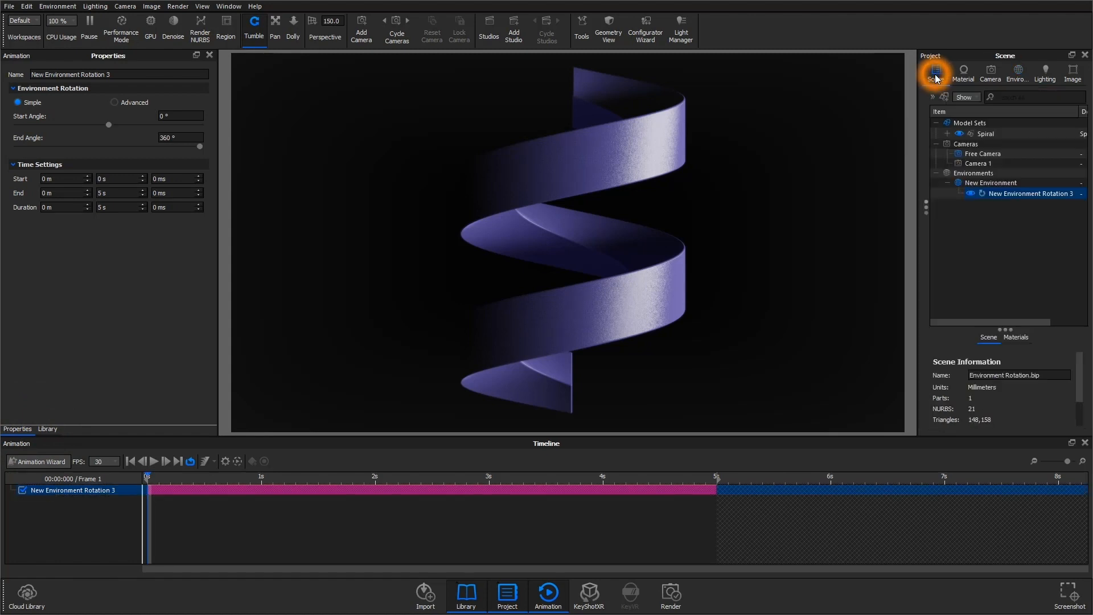
pyautogui.rightClick(989, 182)
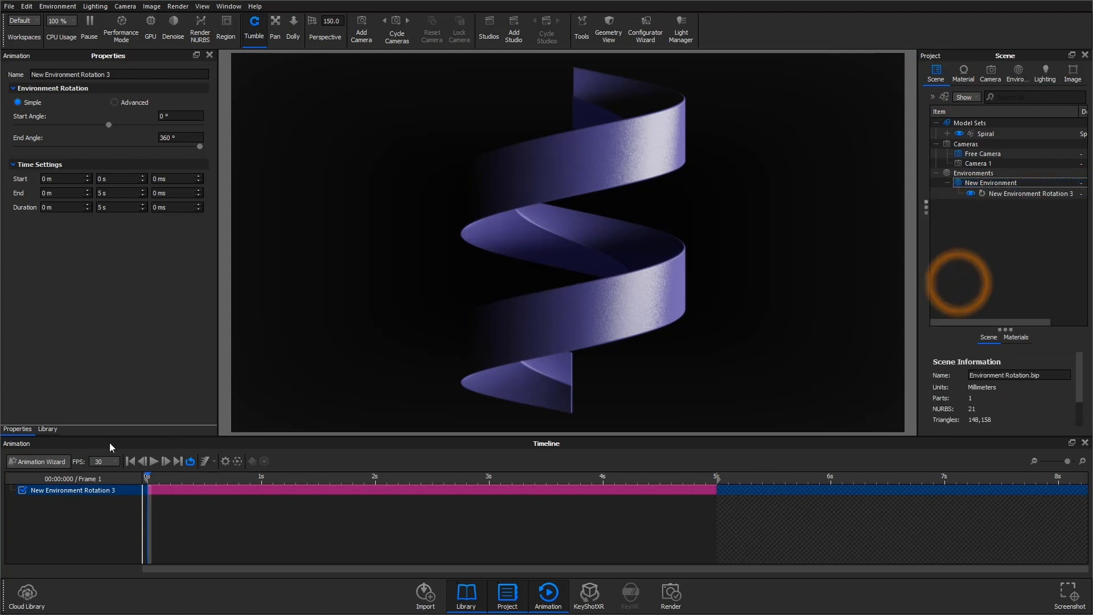
# Step: Start the Animation Wizard and cancel it without adding an animation
pyautogui.click(37, 461)
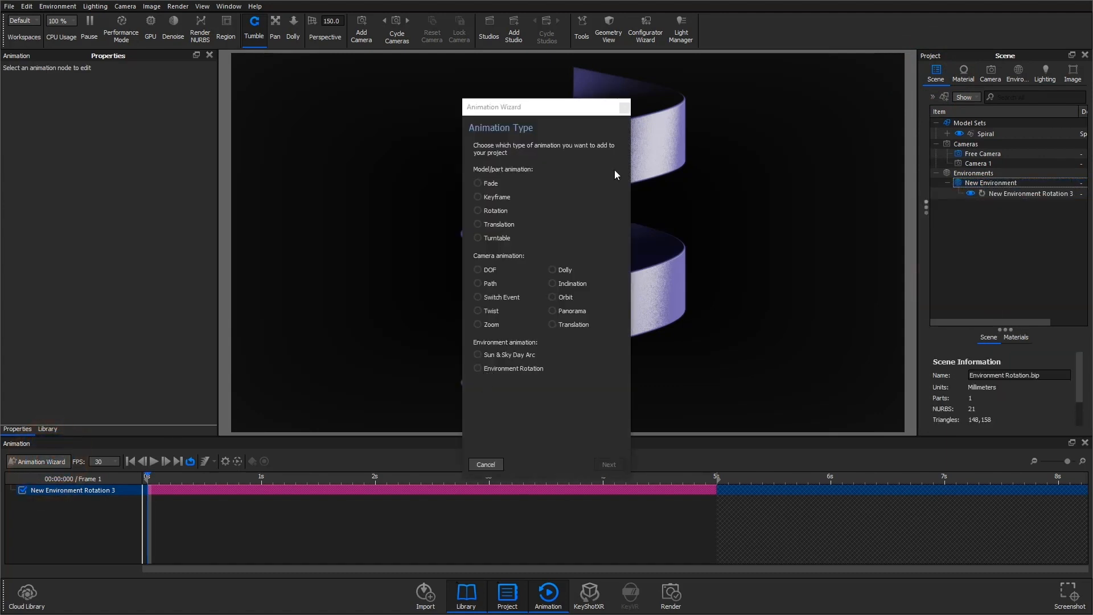
pyautogui.click(607, 465)
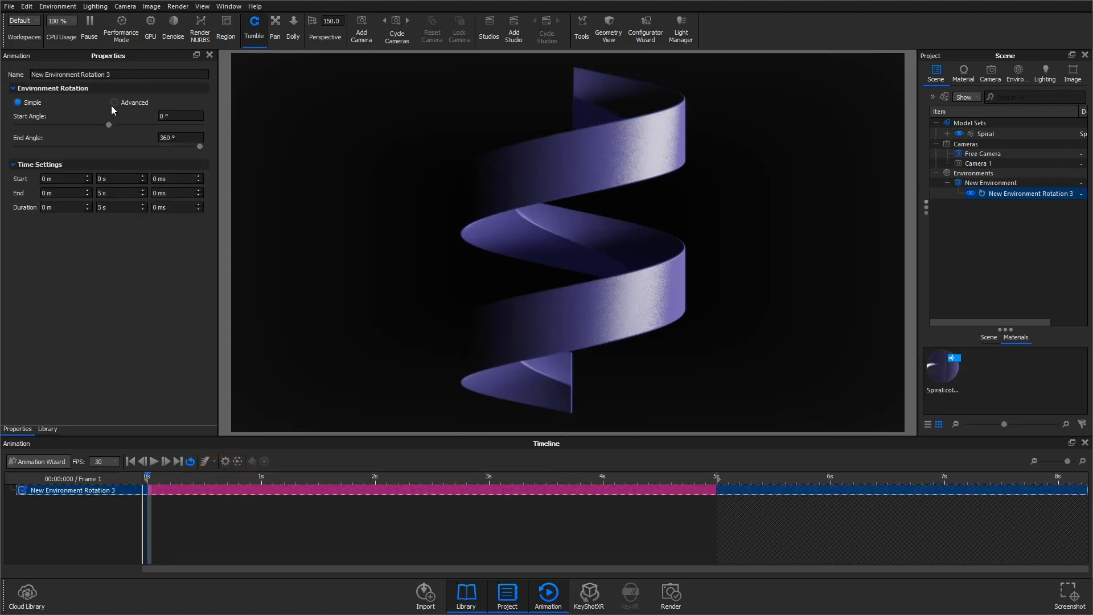
pyautogui.moveTo(62, 114)
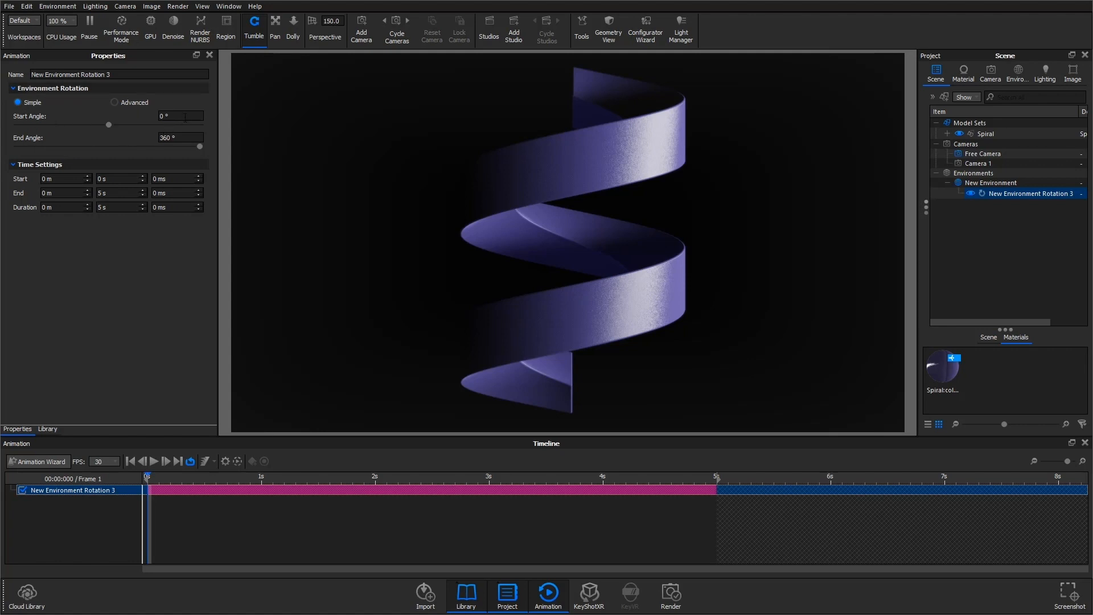
# Step: Confirm Start Angle 0° and End Angle 360°, then show the environment settings
pyautogui.tripleClick(178, 138)
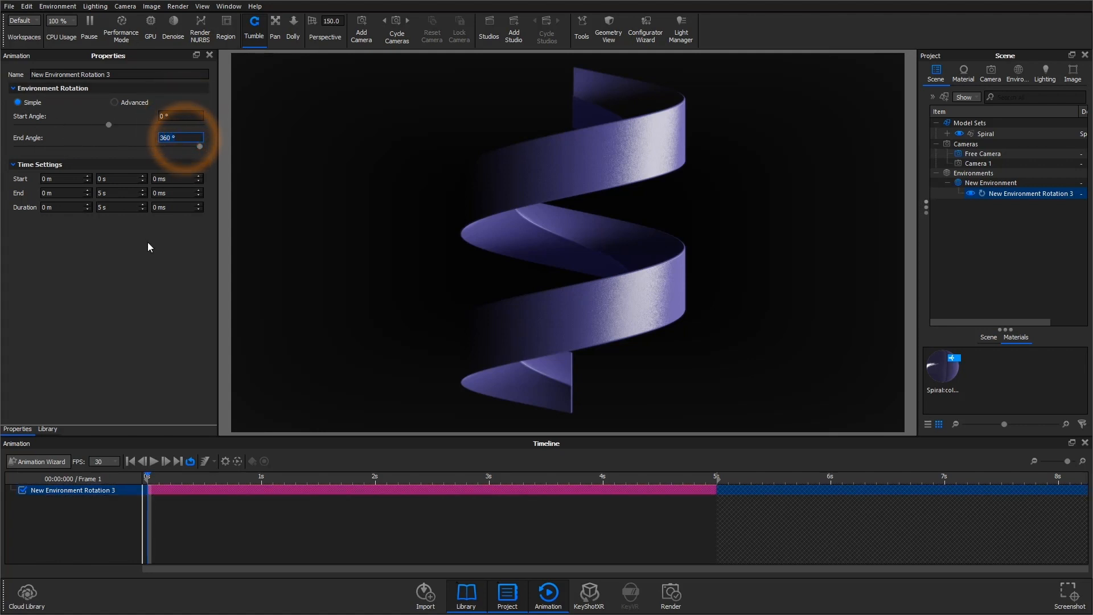
pyautogui.click(148, 244)
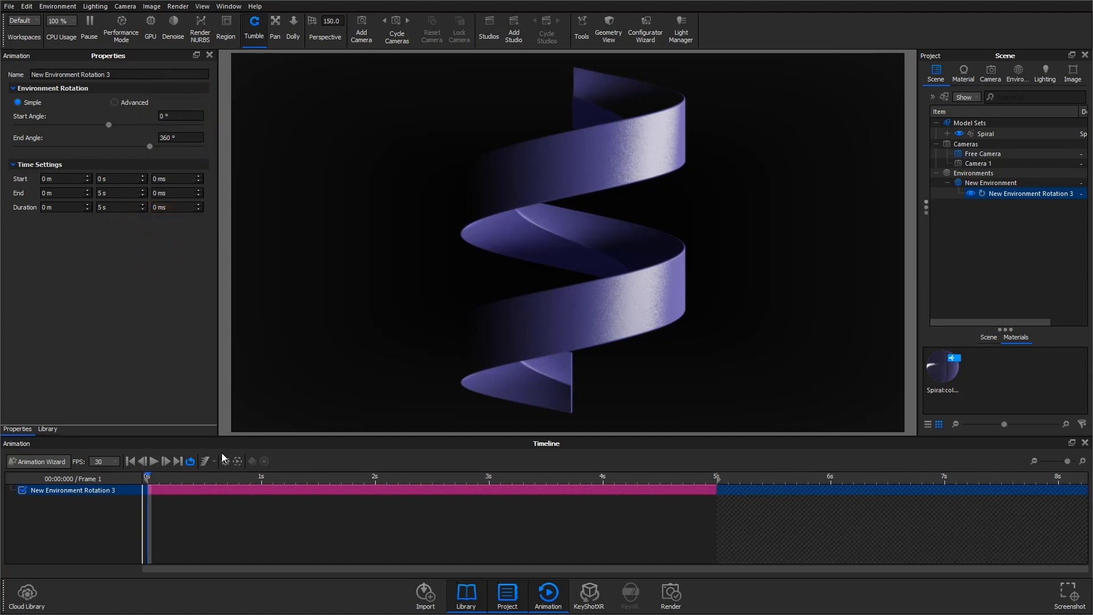
pyautogui.moveTo(643, 225)
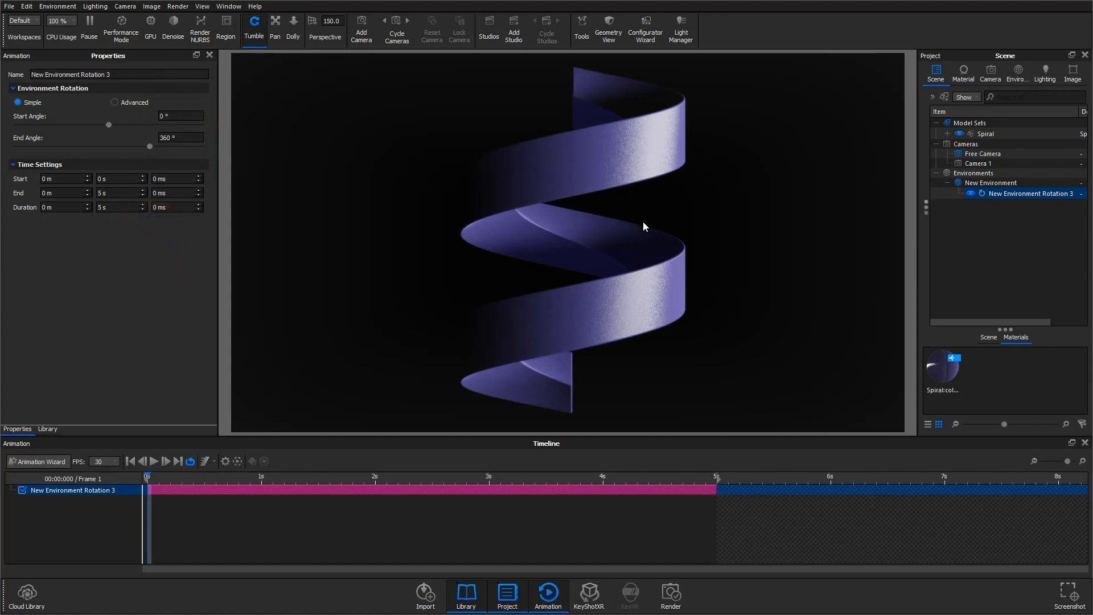
pyautogui.moveTo(326, 147)
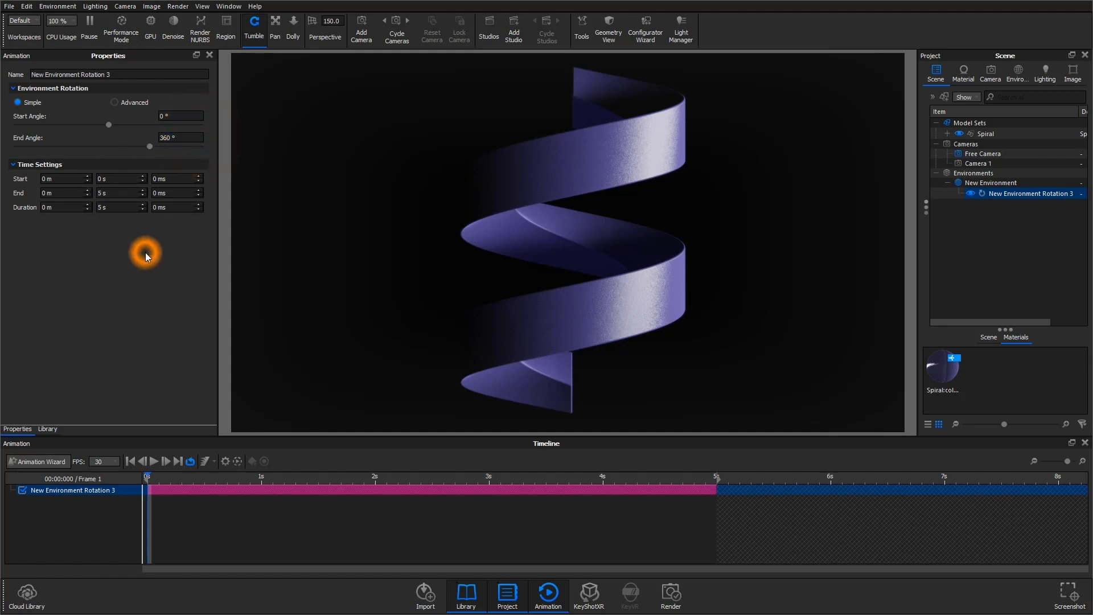
pyautogui.moveTo(436, 260)
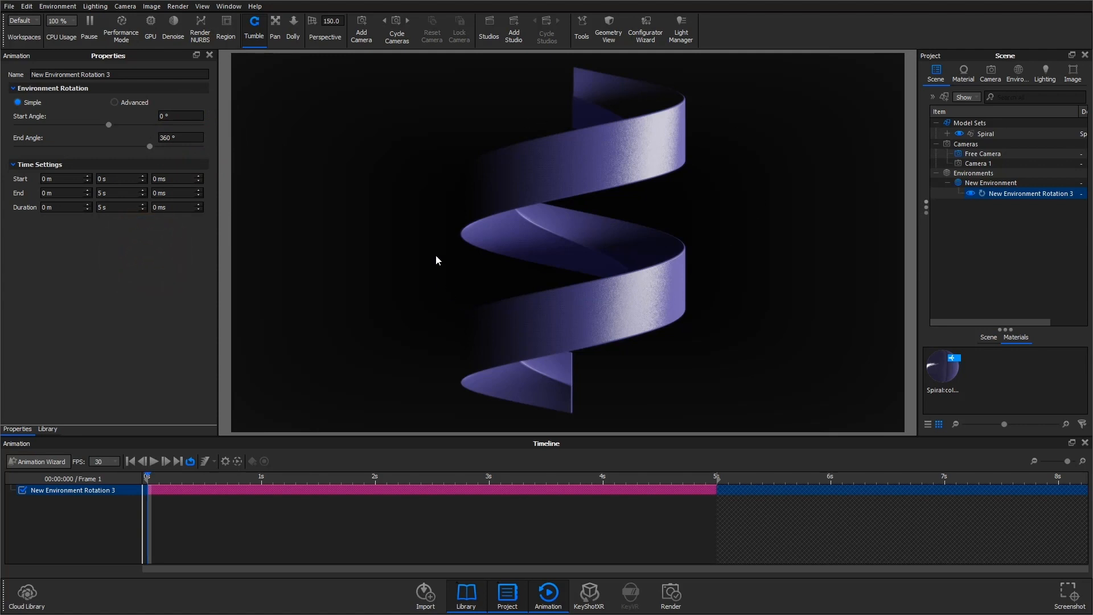
pyautogui.click(1016, 72)
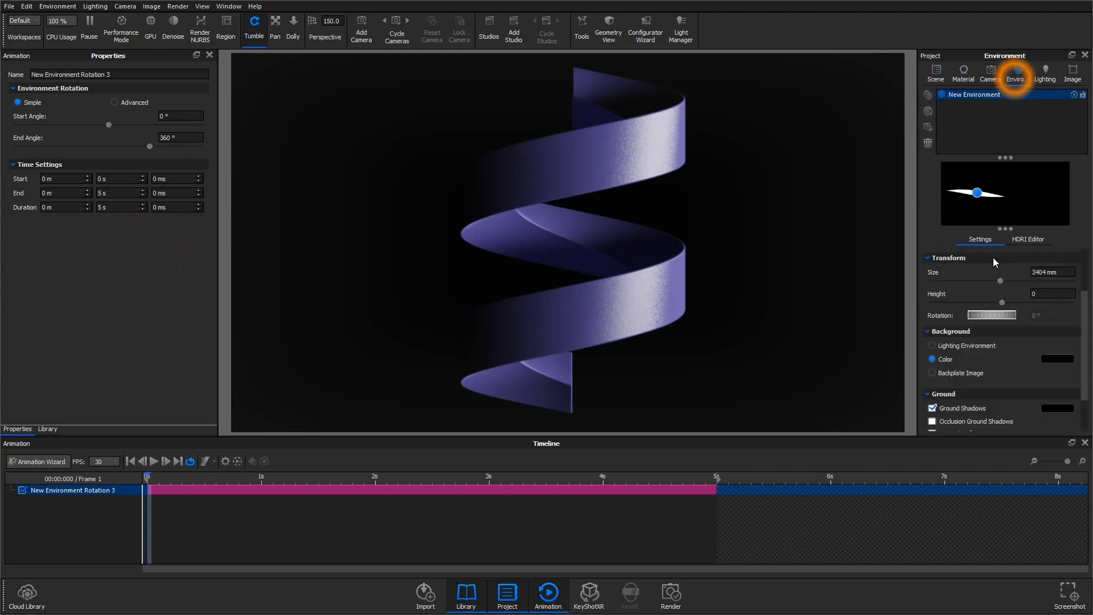
pyautogui.click(933, 345)
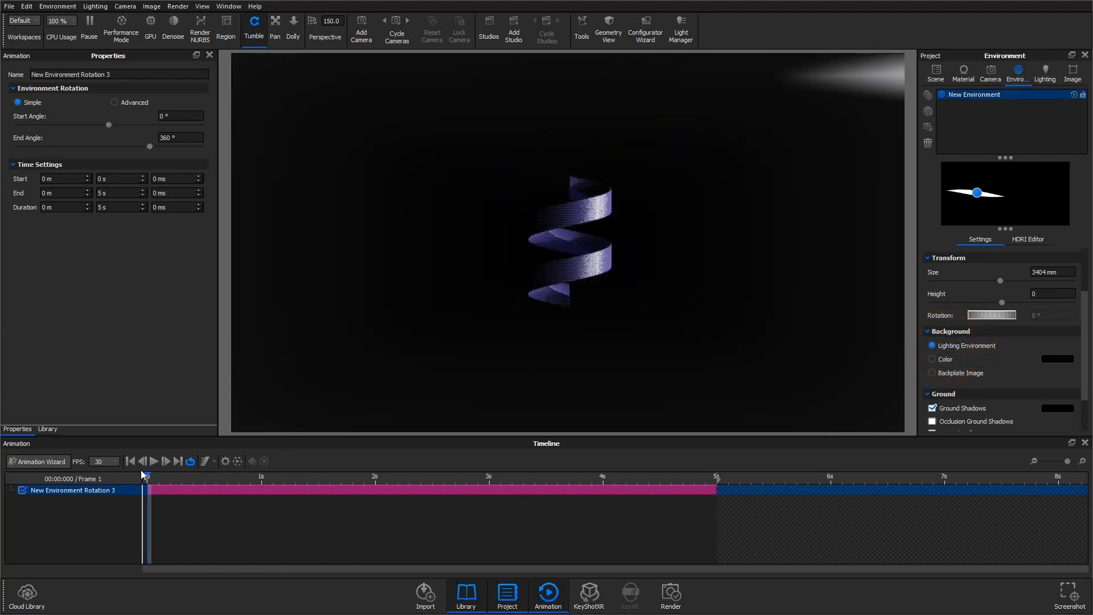
pyautogui.click(153, 461)
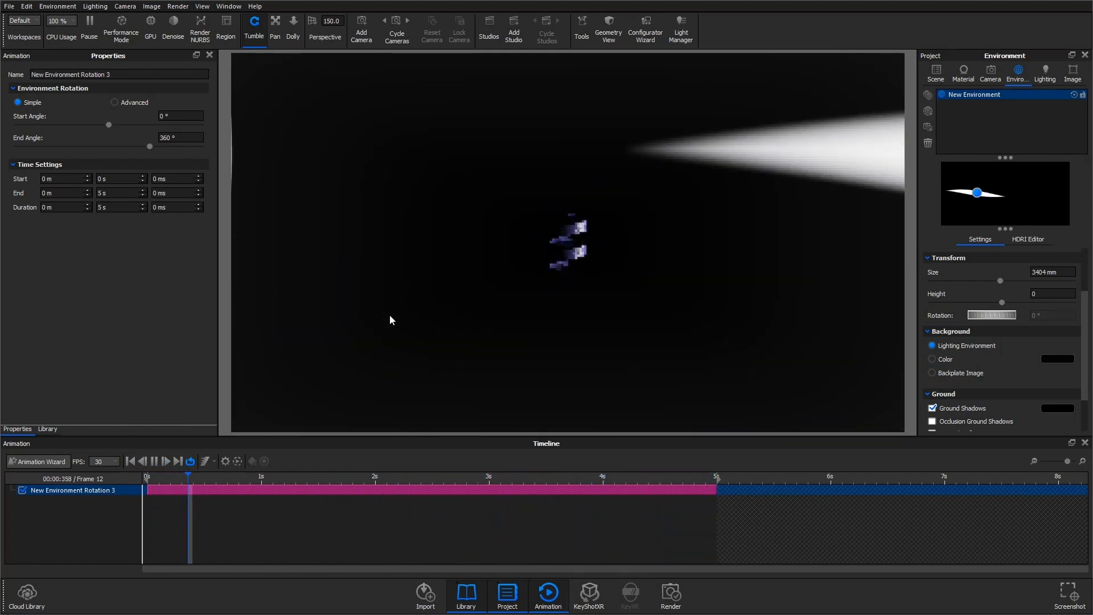
pyautogui.click(153, 461)
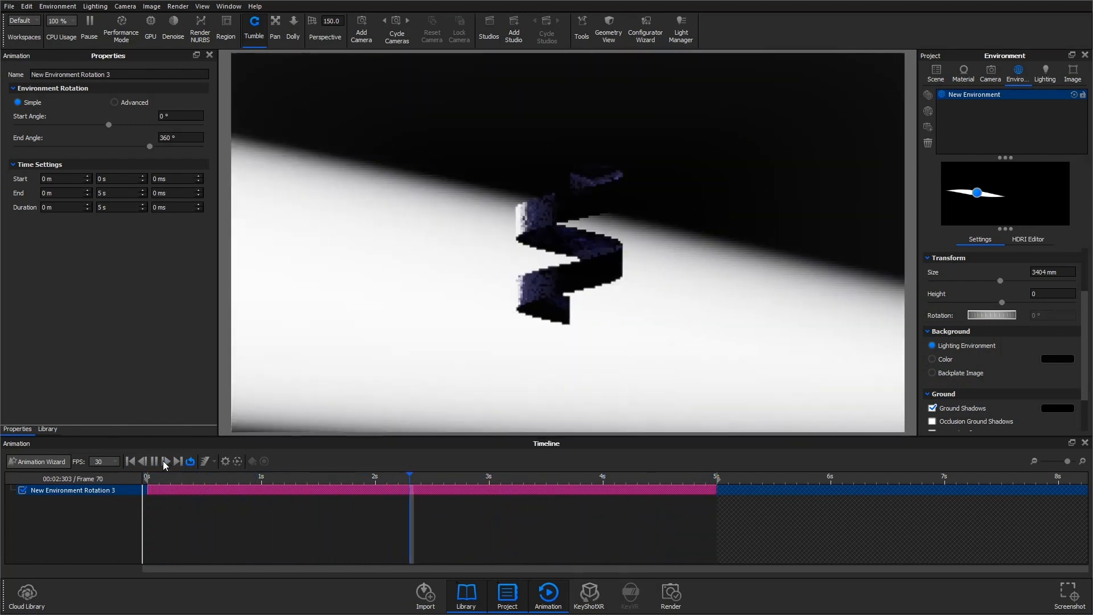
pyautogui.click(154, 461)
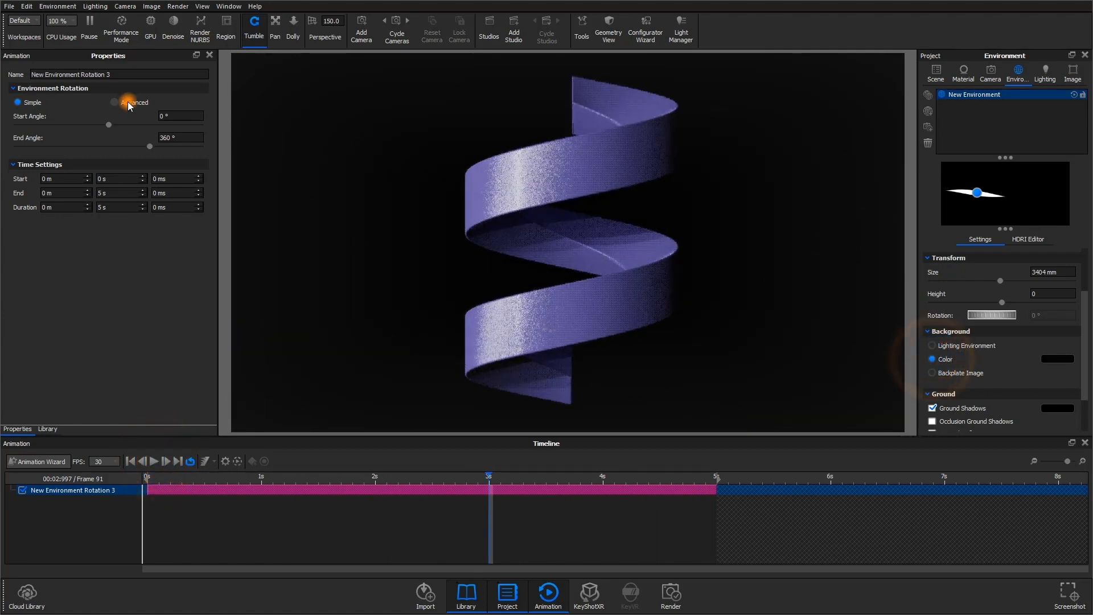
# Step: Switch the Environment Rotation to the Advanced curve-based setup
pyautogui.click(114, 102)
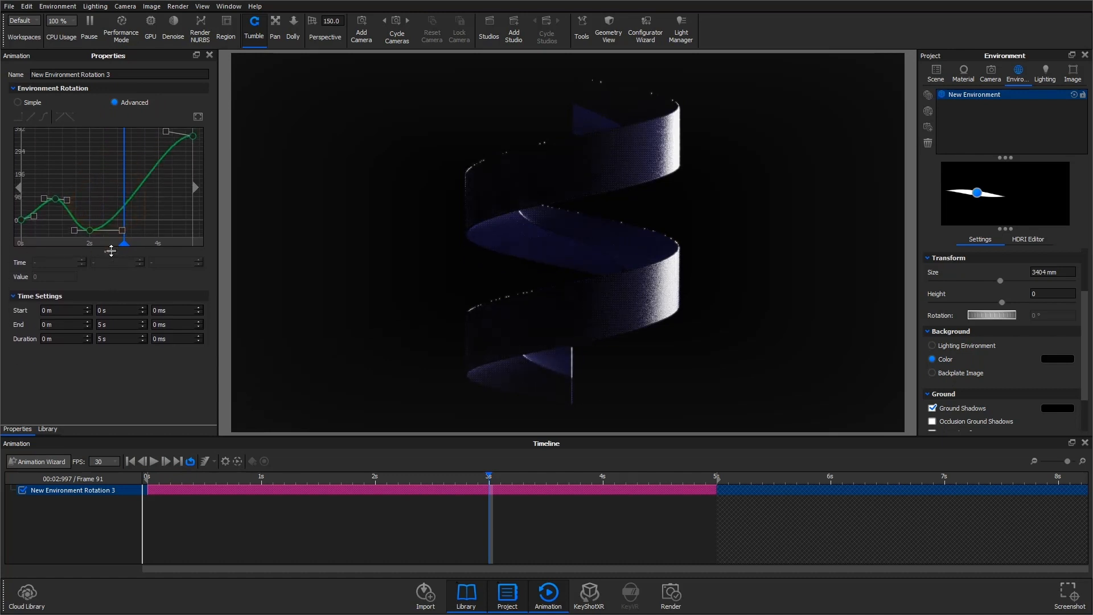
pyautogui.click(129, 461)
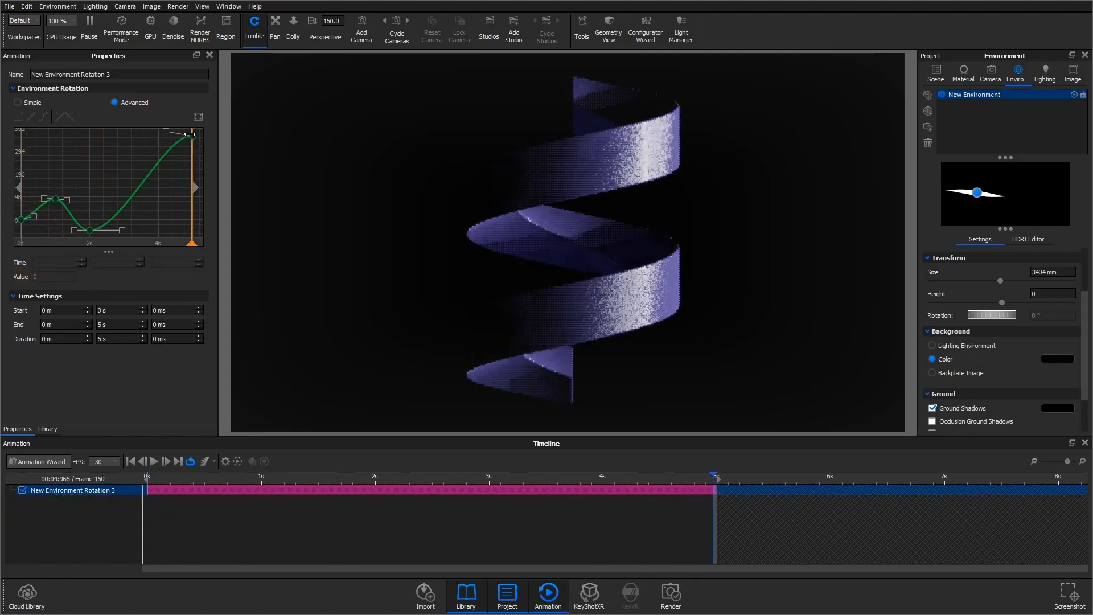
# Step: Select the final key at 360° / 5 s and the low key near −45° / 2 s in the curve editor
pyautogui.click(193, 134)
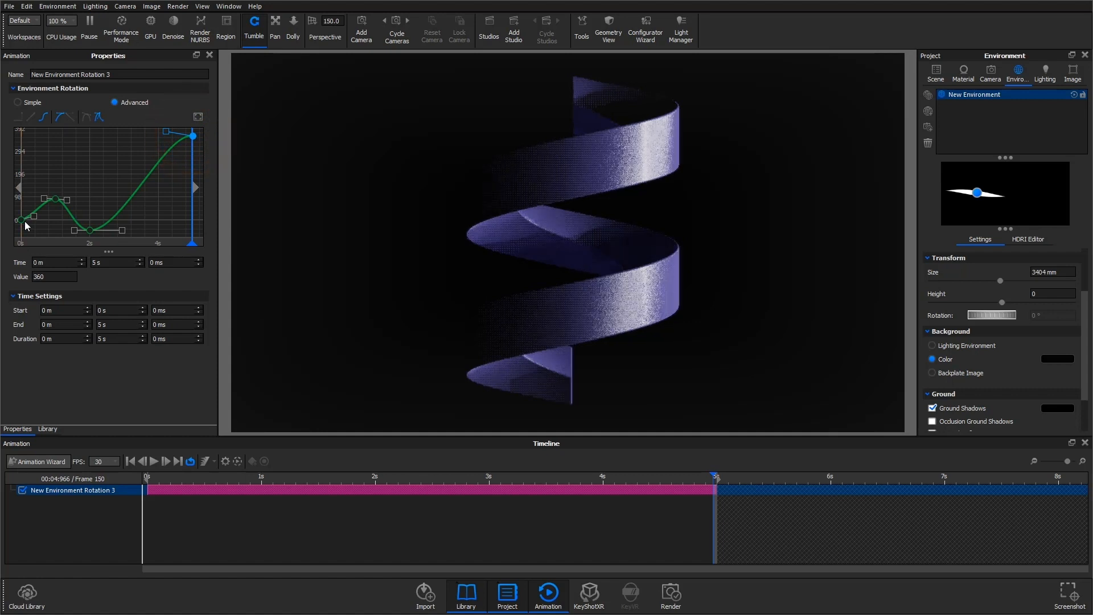
pyautogui.click(193, 135)
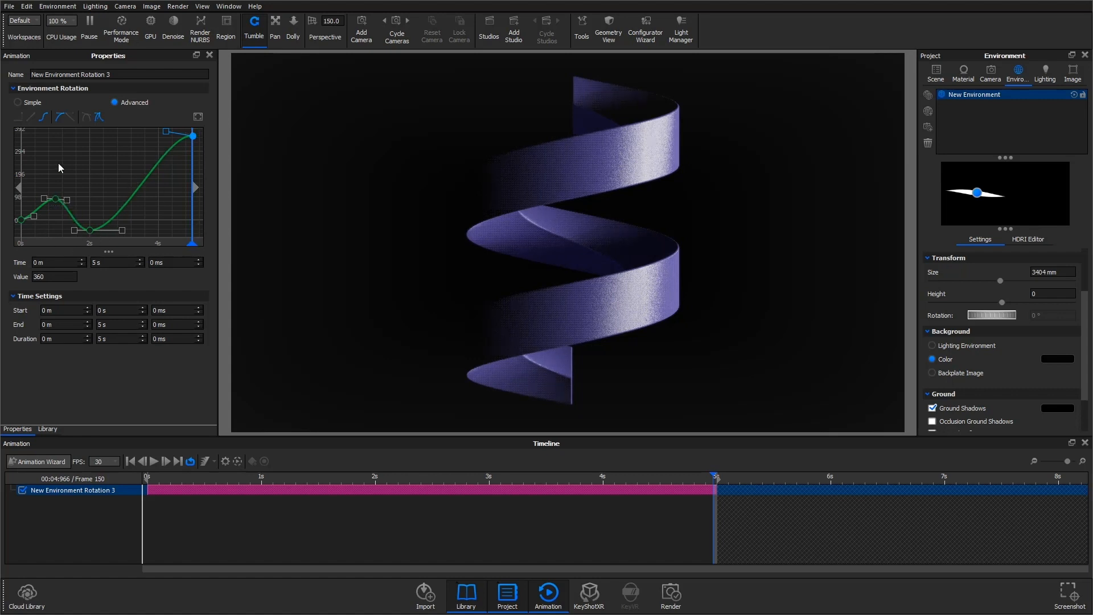
pyautogui.click(53, 198)
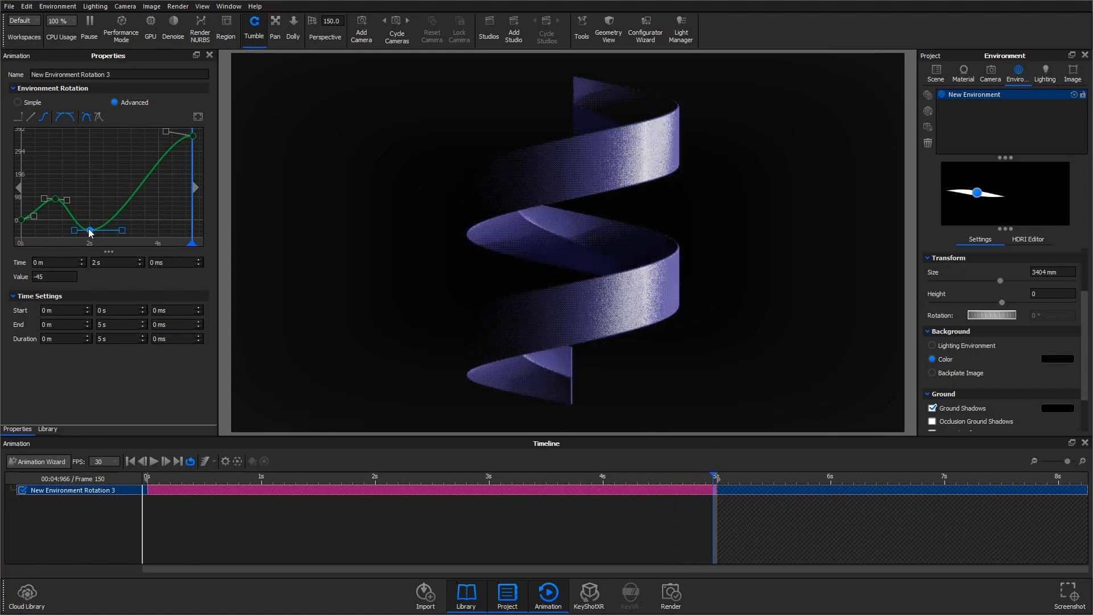
# Step: Drag the middle key to about −95° at 2.3 s and play back the reshaped rotation
pyautogui.moveTo(89, 231); pyautogui.dragTo(105, 225)
pyautogui.write('-95')
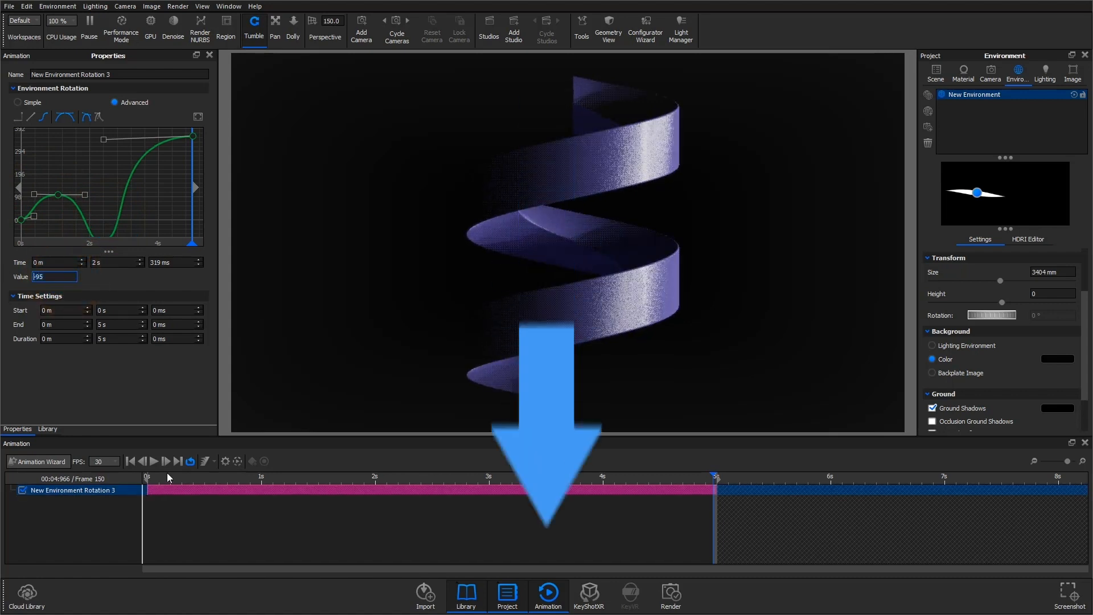
pyautogui.click(154, 461)
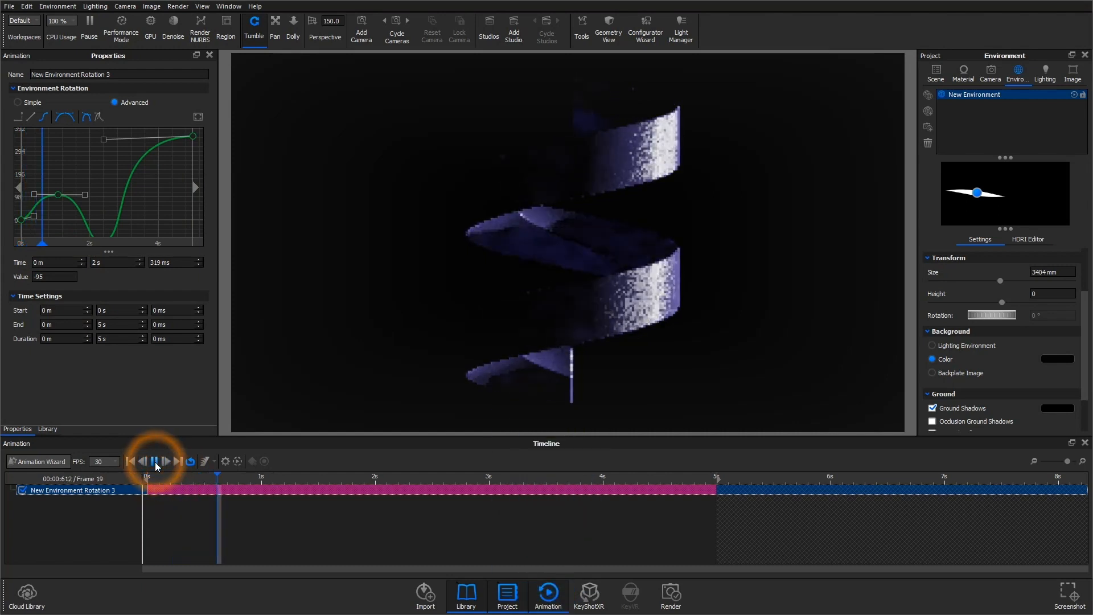
pyautogui.click(155, 461)
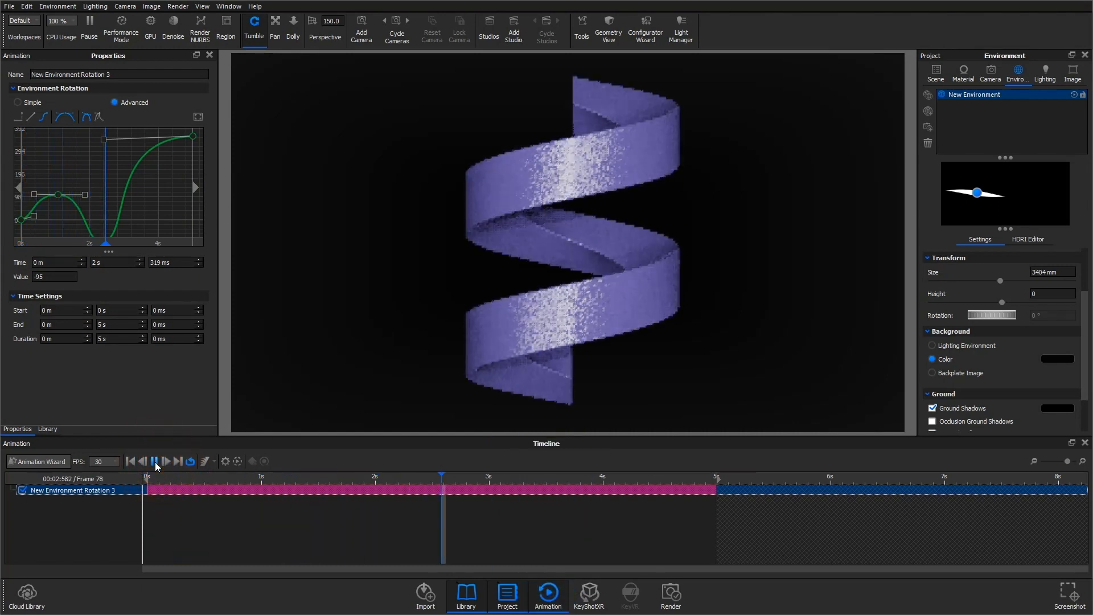